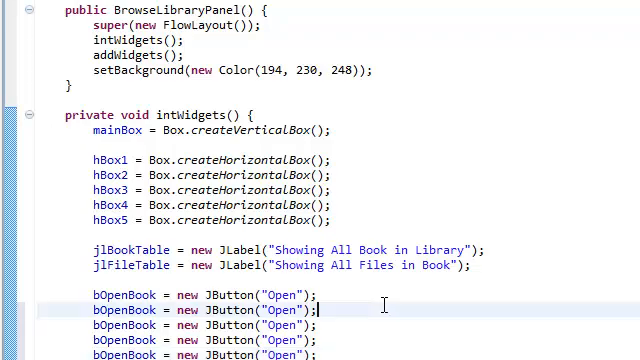
- Rename the duplicated button variables to bDeleteBook, bOpenFile, bDeleteFile, bSave and bSaveAndQuit
scroll(down, 3)
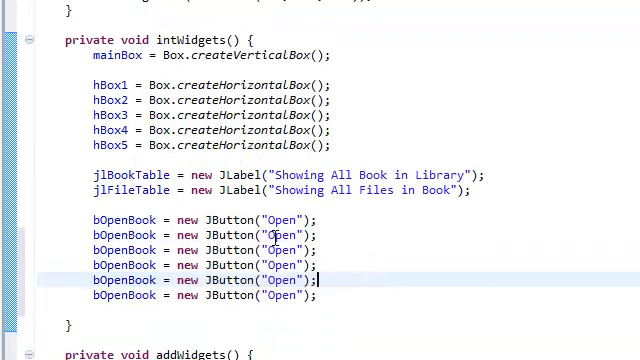
double_click(124, 235)
text(Dee)
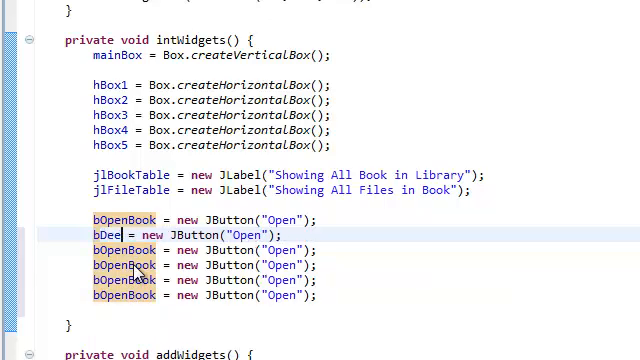
text(leteBook)
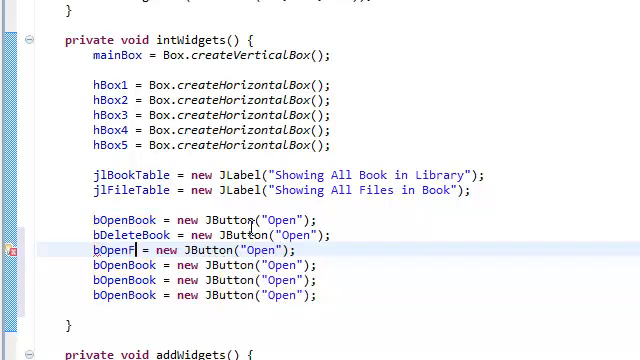
text(ile)
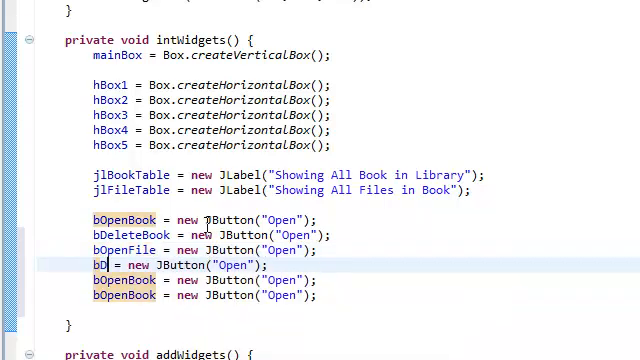
text(DeleteFile)
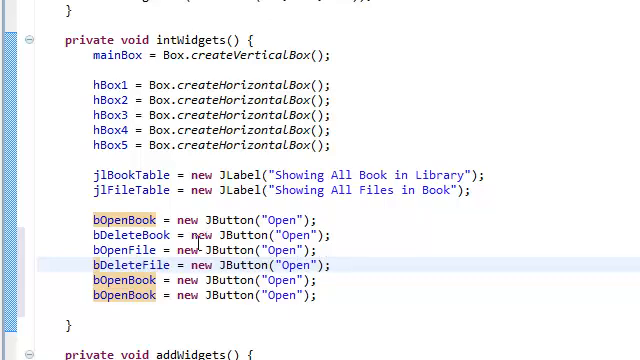
double_click(123, 280)
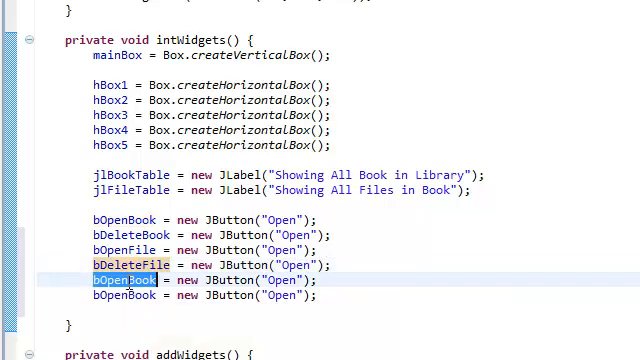
text(bSave)
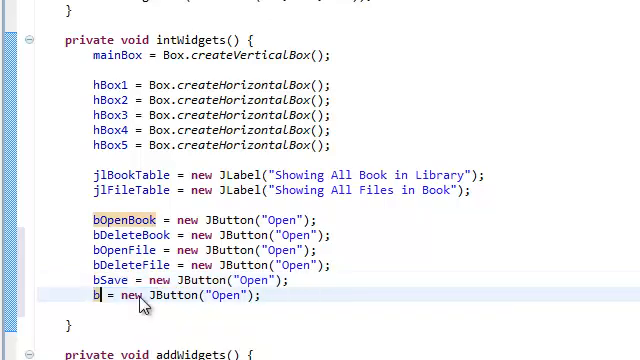
text(SaveAndQuit)
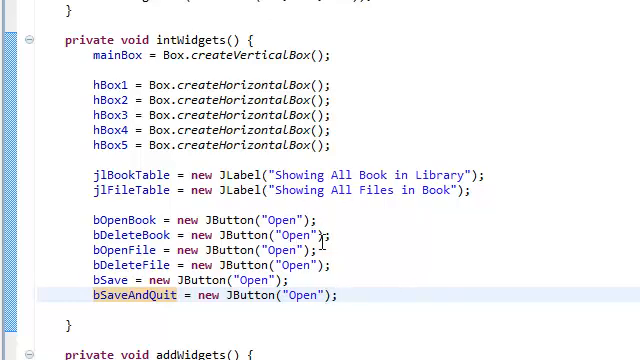
- Change the button captions from Open to Delete, Delete, Save and Save&Quit
double_click(296, 234)
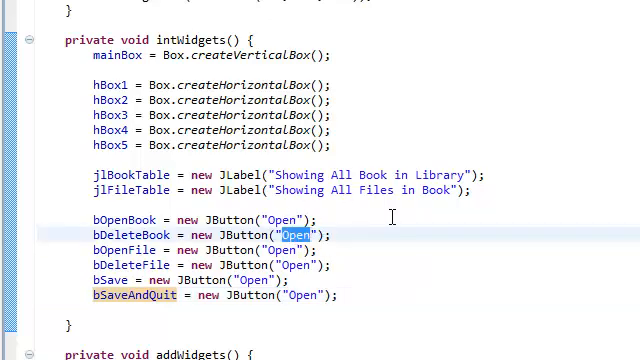
text(Delete)
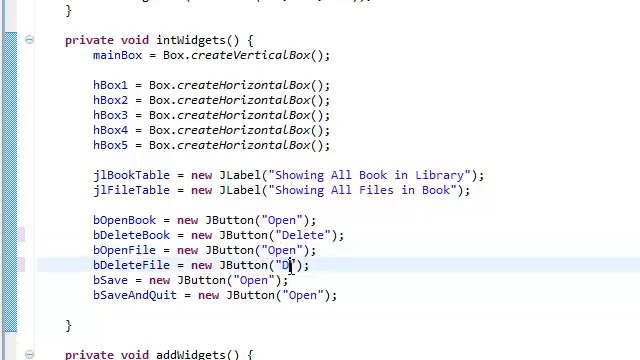
text(elete)
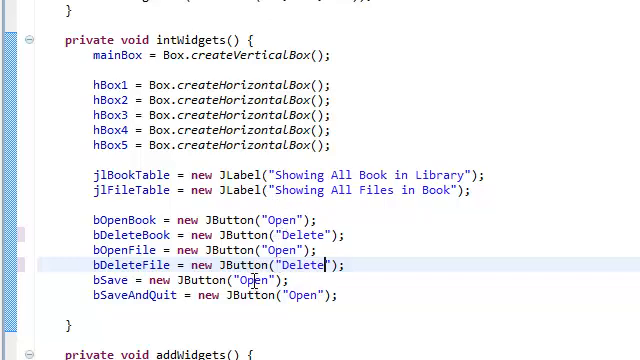
double_click(258, 279)
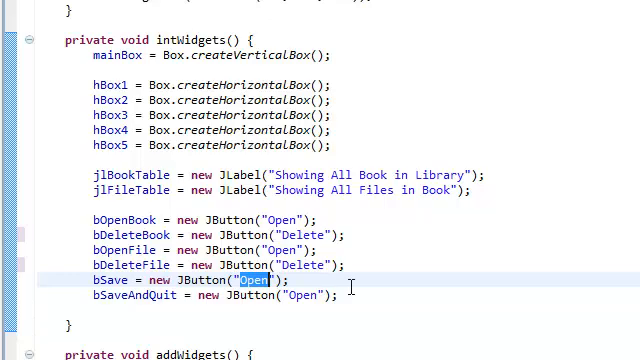
text(Save)
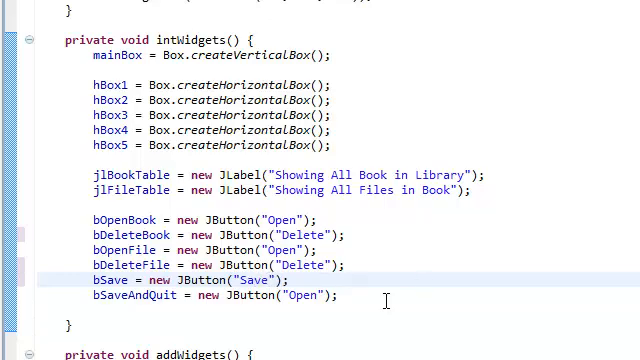
double_click(302, 296)
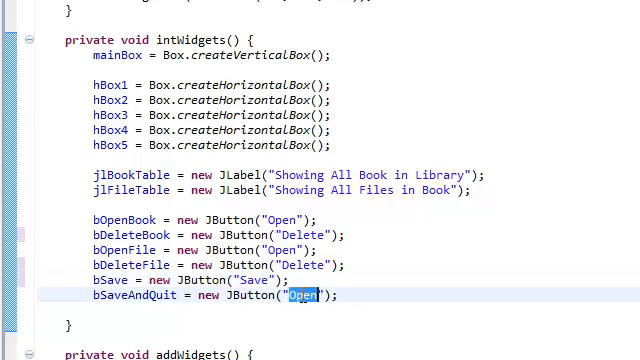
text(Save)
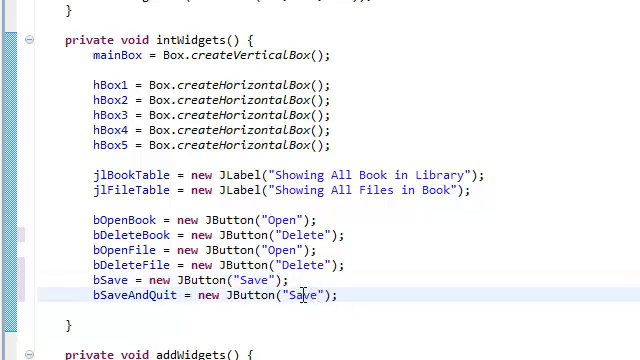
text(&)
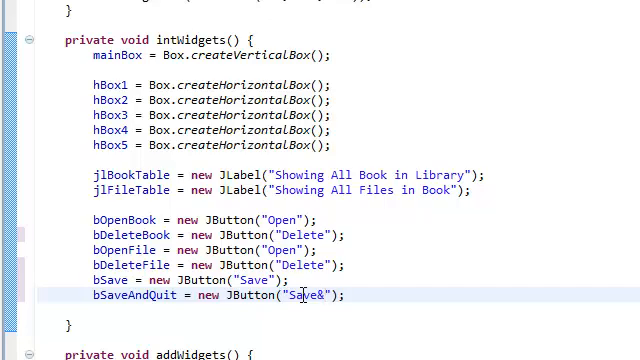
text(Quit)
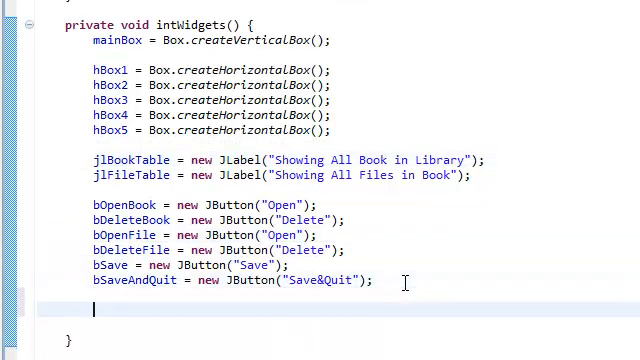
- Begin a 'private' field declaration below the JTable tBooks, tFiles line
scroll(down, 3)
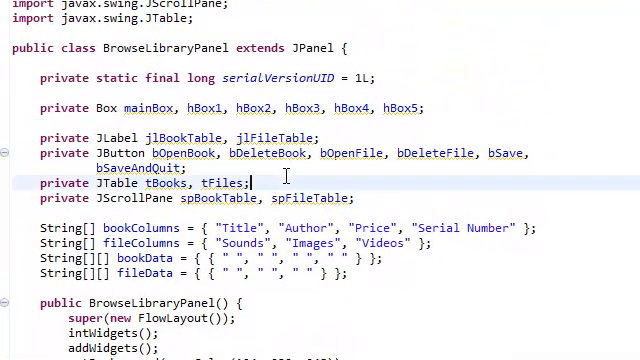
text(private)
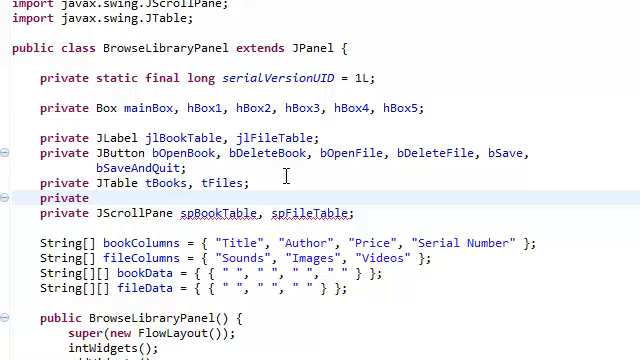
click(92, 198)
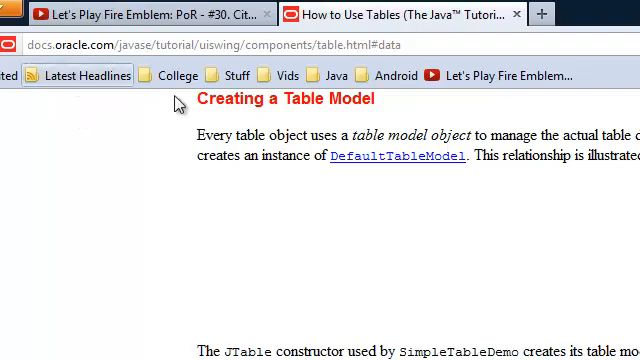
- Scroll through the tutorial's Creating a Table Model section to the table-model diagram
scroll(down, 3)
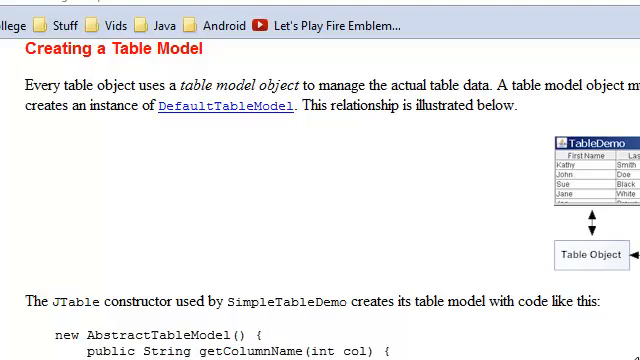
scroll(down, 3)
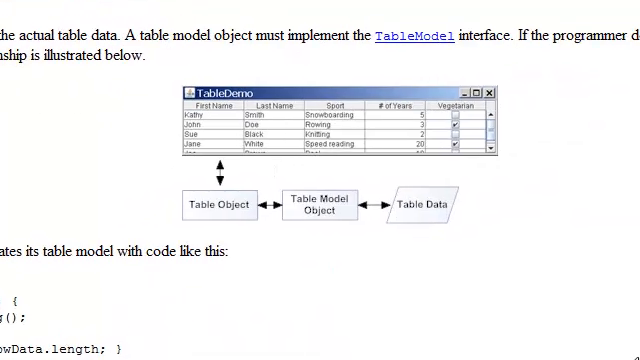
scroll(down, 3)
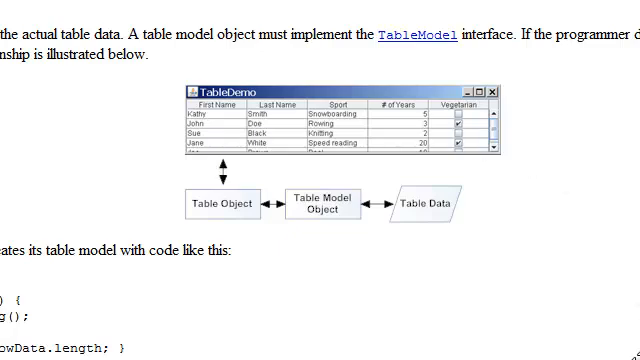
scroll(down, 3)
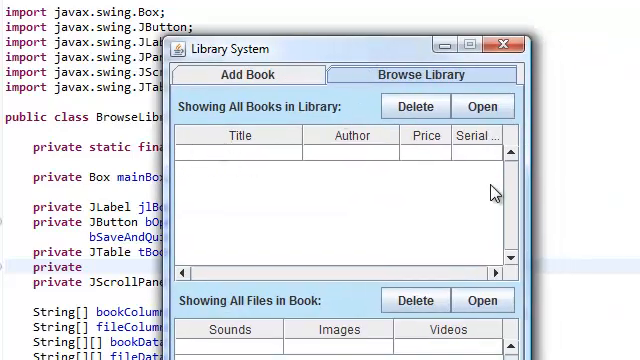
mouse_move(195, 165)
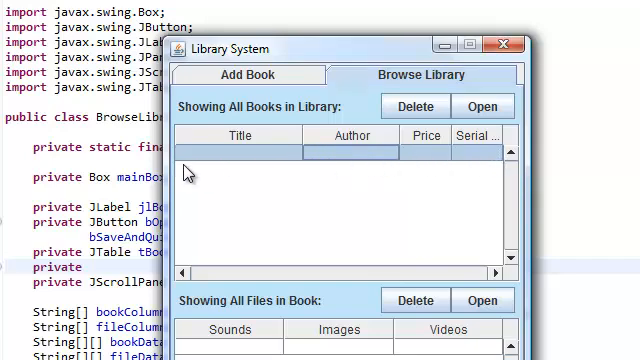
mouse_move(231, 170)
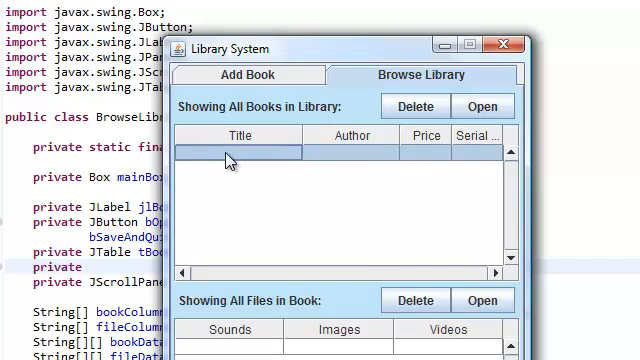
mouse_move(290, 157)
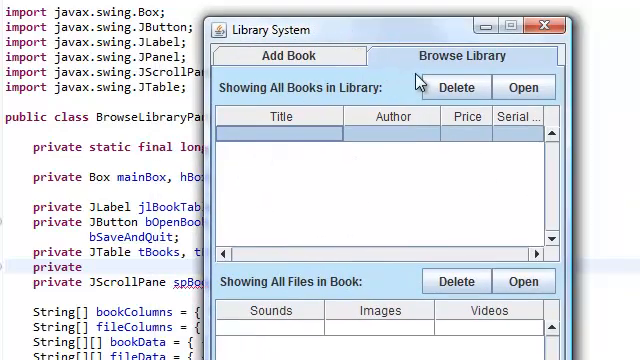
mouse_move(348, 118)
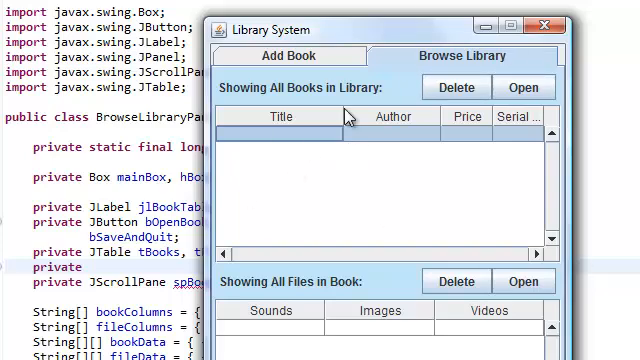
mouse_move(335, 206)
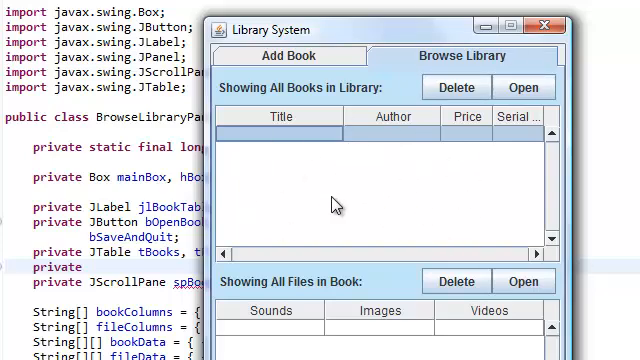
mouse_move(277, 117)
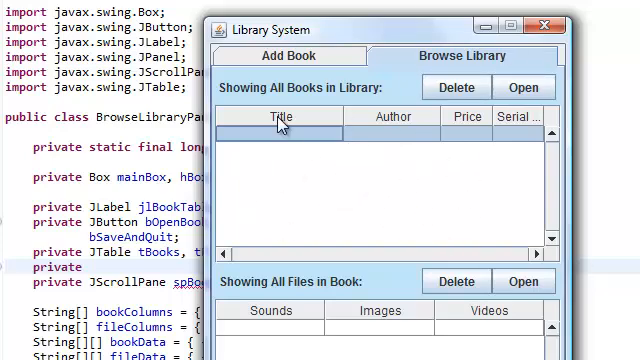
mouse_move(347, 30)
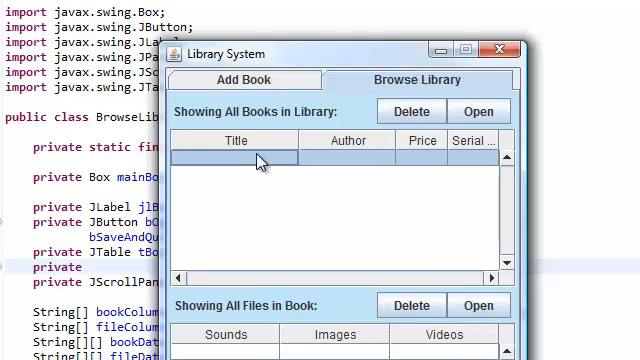
mouse_move(250, 160)
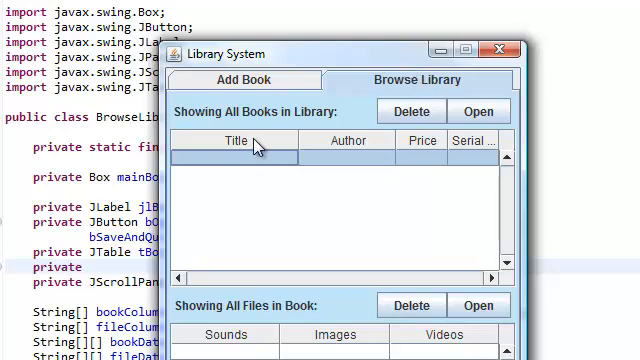
mouse_move(430, 165)
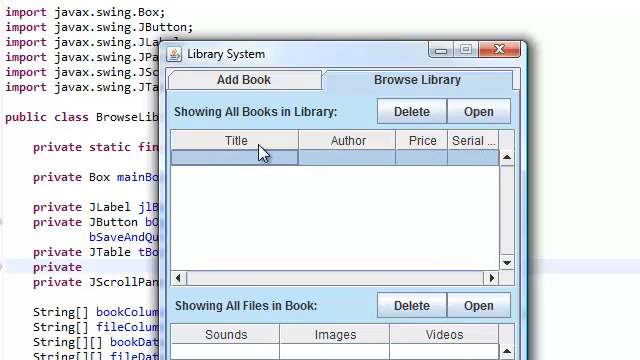
mouse_move(338, 162)
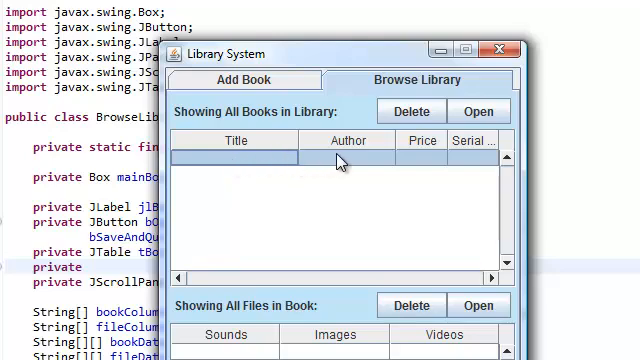
mouse_move(335, 165)
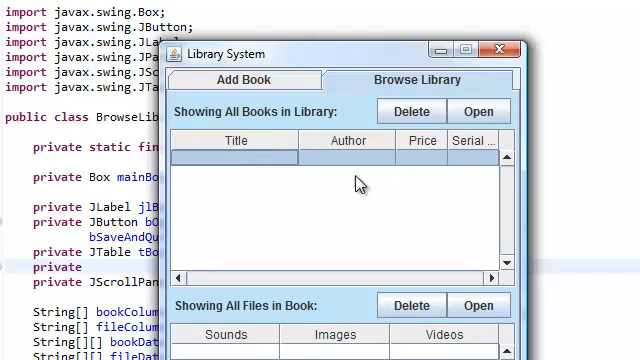
mouse_move(392, 165)
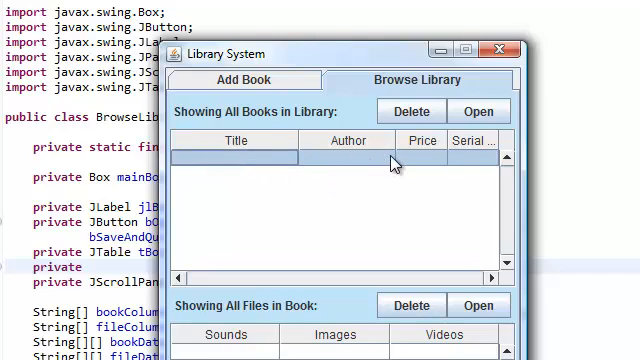
mouse_move(246, 167)
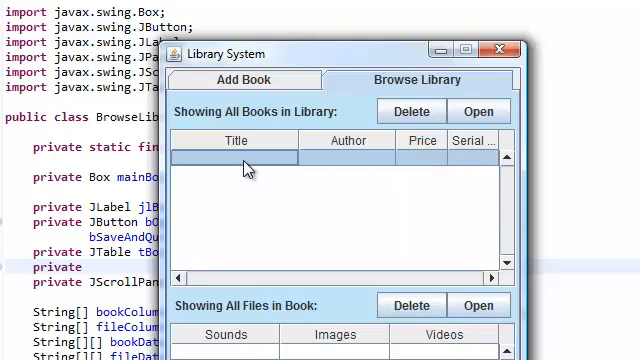
mouse_move(233, 162)
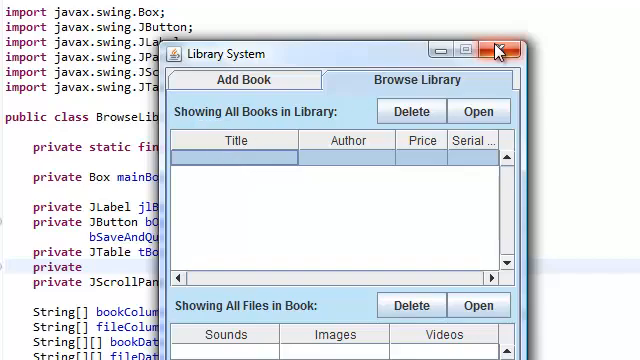
- Close the Library System app and declare 'private DefaultModel model;' in BrowseLibraryPanel
click(500, 53)
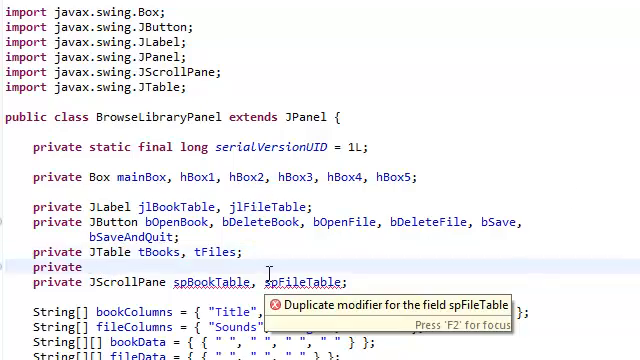
text(DefaultModel)
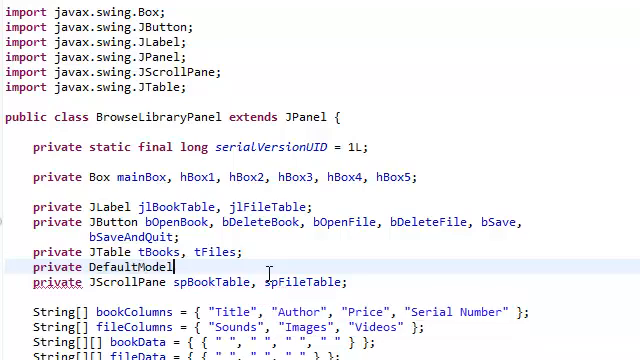
text(model)
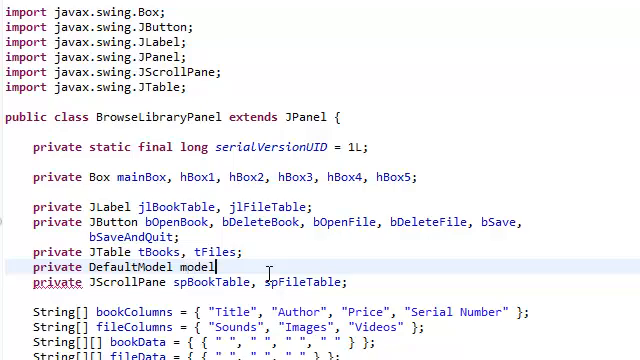
text(;)
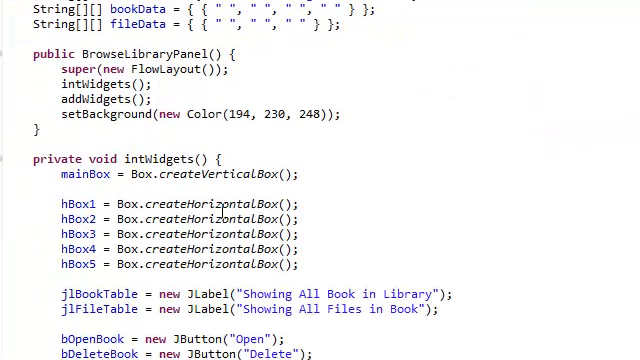
- Add 'model = new DefaultTableModel(bookData, bookColumns);' after the button creation lines
scroll(down, 3)
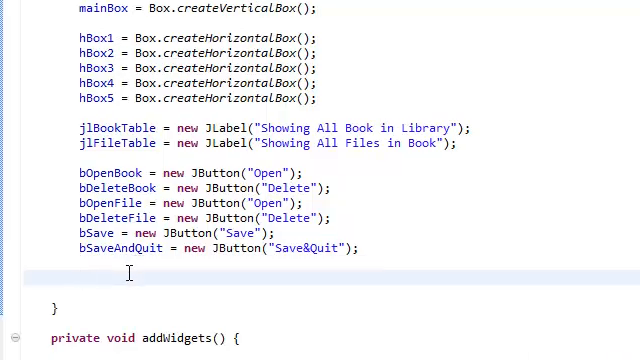
text(model1)
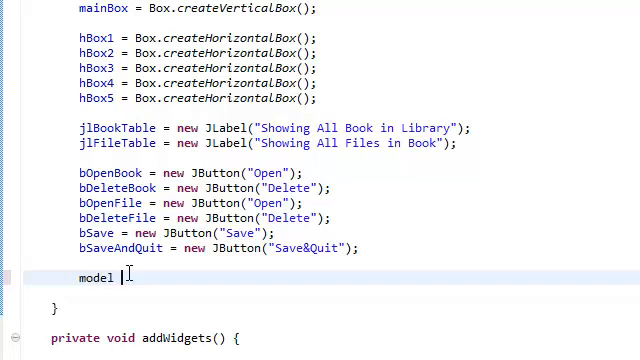
text(= new Default)
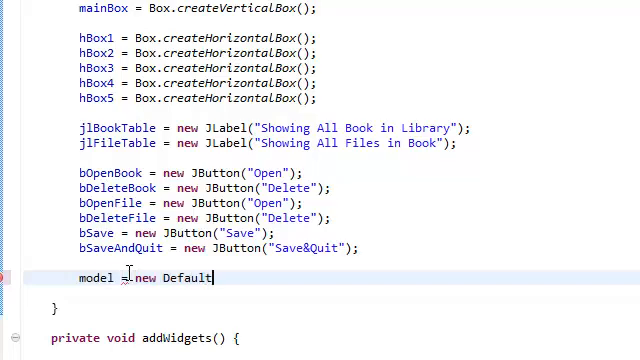
text(TableMod)
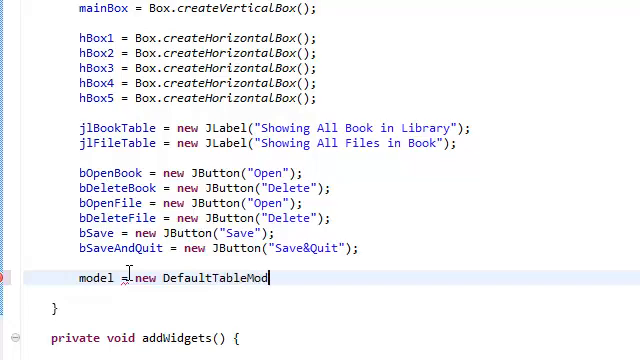
text(el)
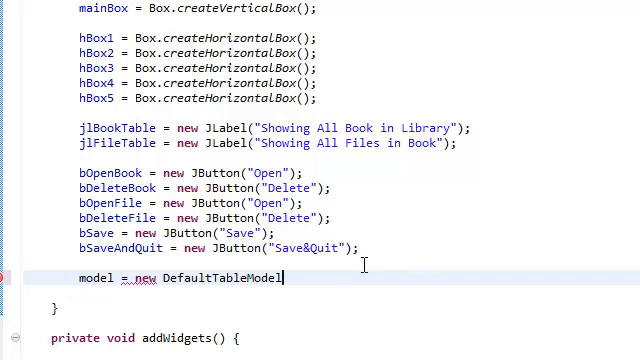
text(())
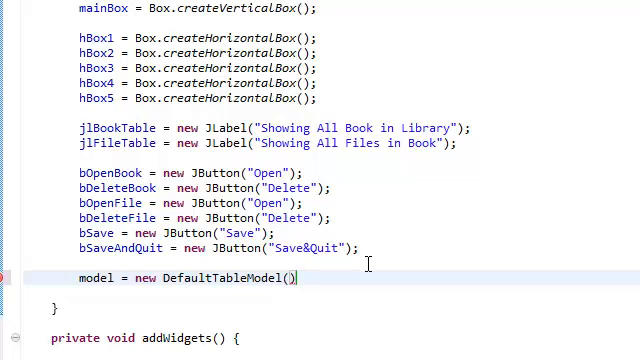
text(bookData, bookColumns)
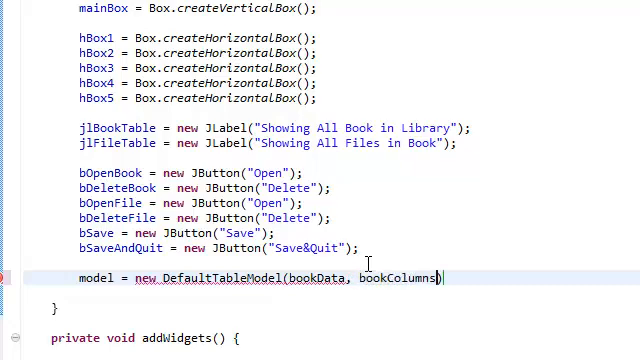
text(;)
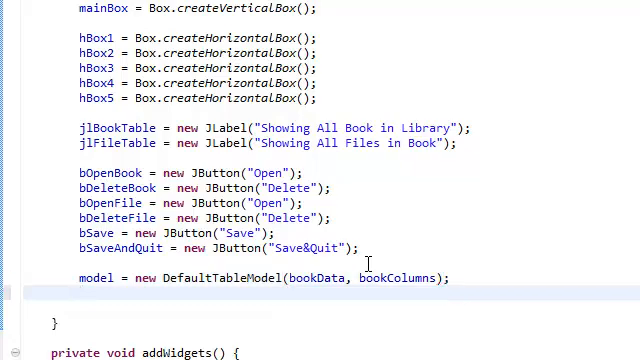
- Add the line 'tBooks = new JTable(model);' below the model assignment
text(t)
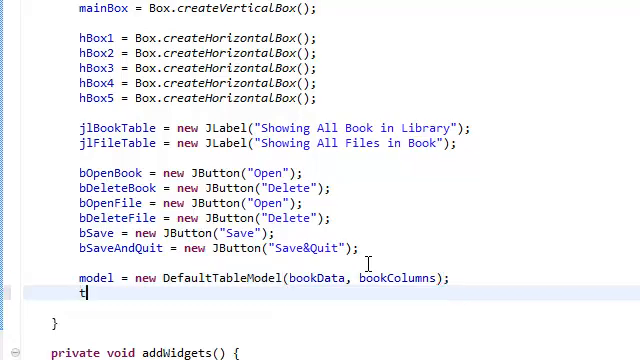
text(Book)
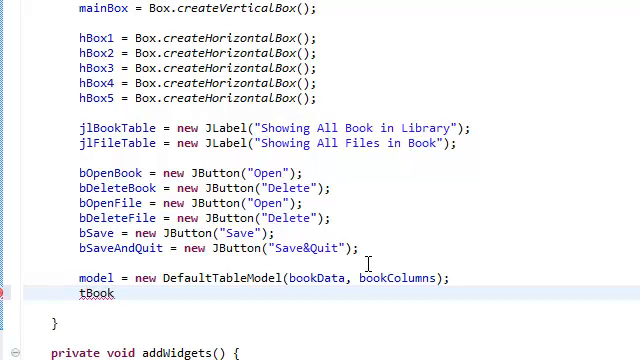
text(s =)
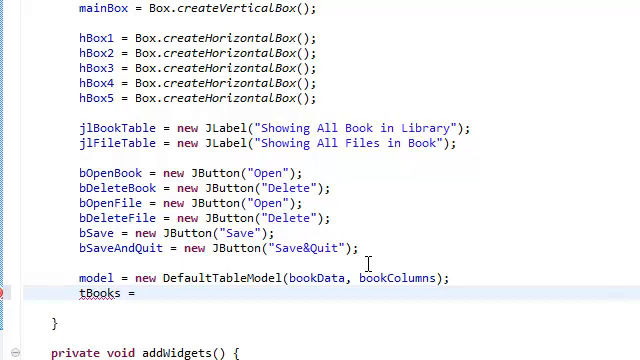
text(new JTable()
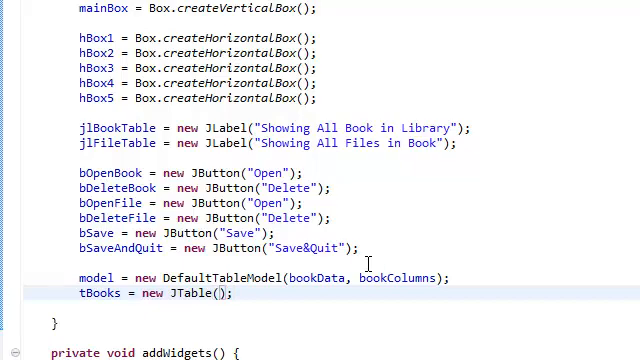
text(model)
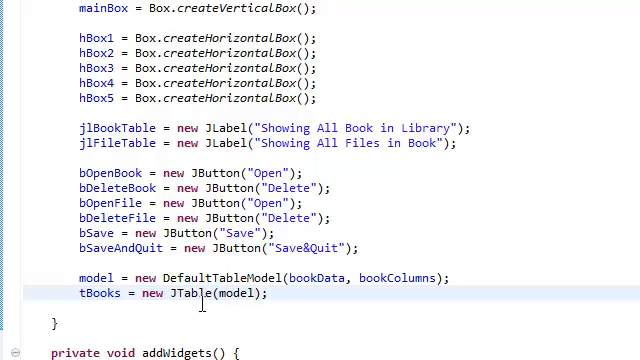
double_click(94, 278)
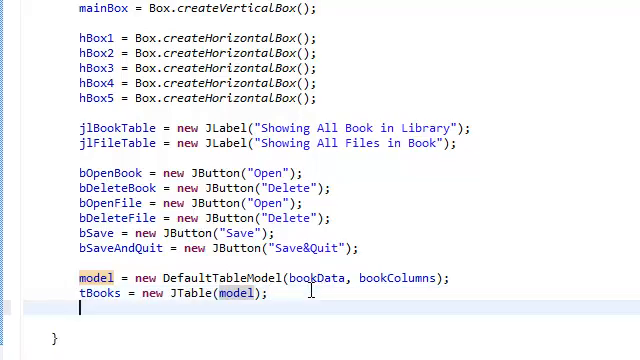
- Add 'tBooks.setPreferredScrollableViewportSize(new Dimension(328, 120));' below the JTable creation
scroll(down, 3)
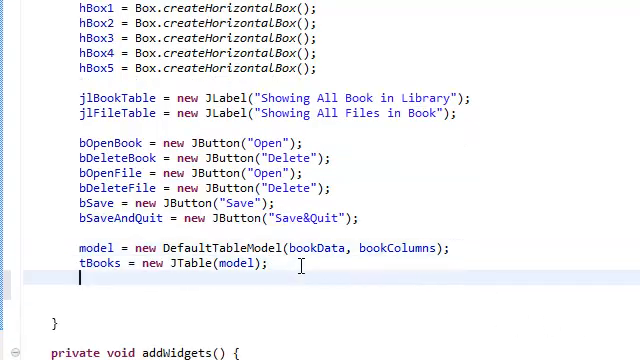
text(T)
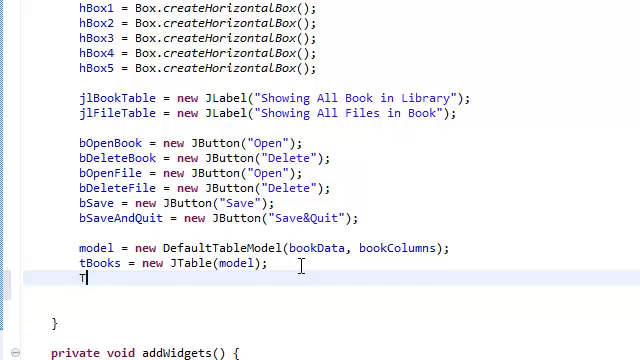
text(Books.)
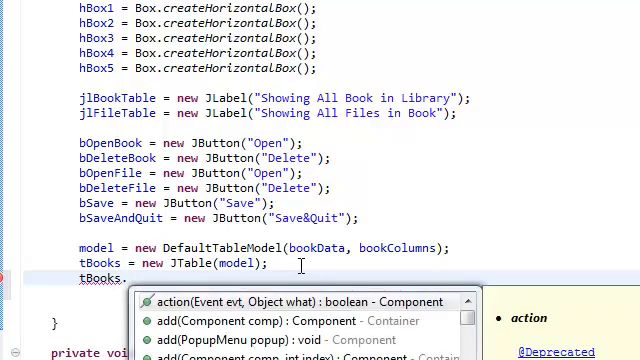
text(set)
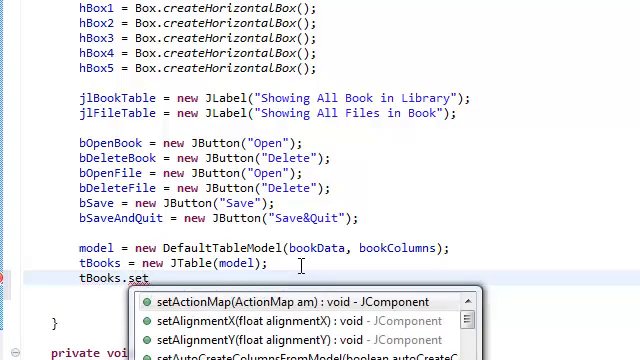
text(Pre)
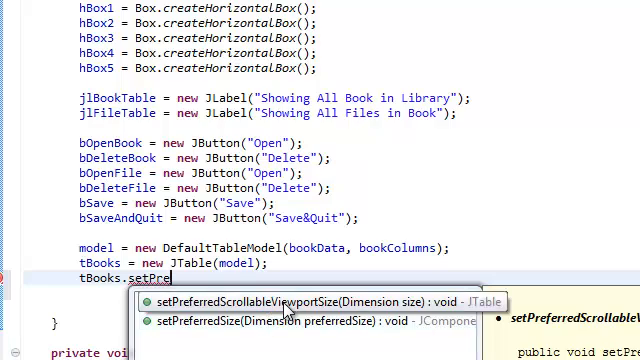
mouse_move(335, 300)
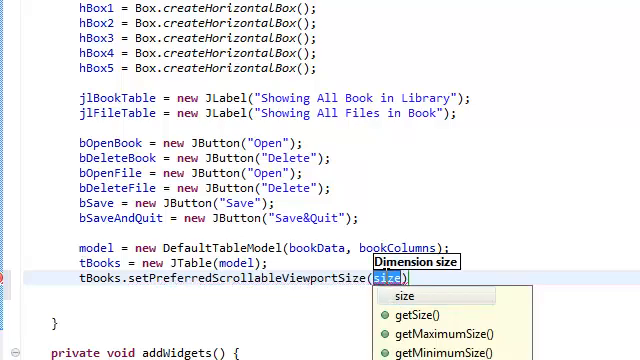
text(new Dimensio()
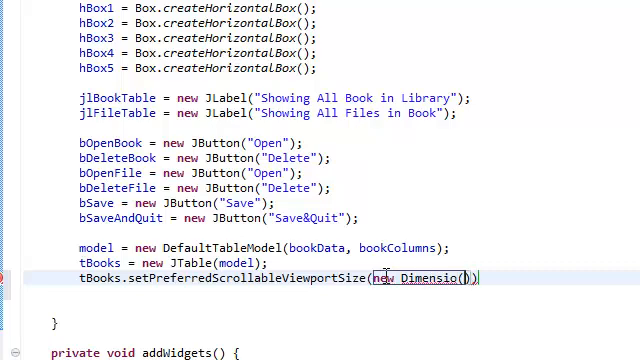
text(328)
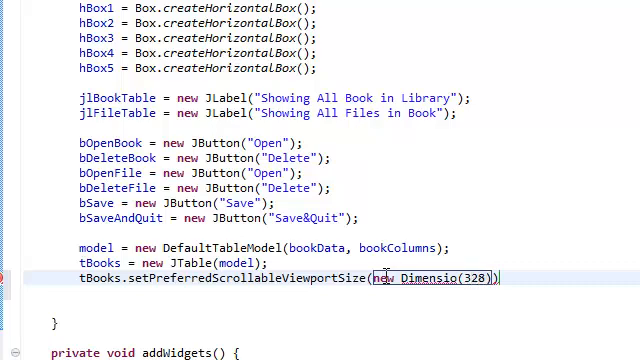
text(, 1)
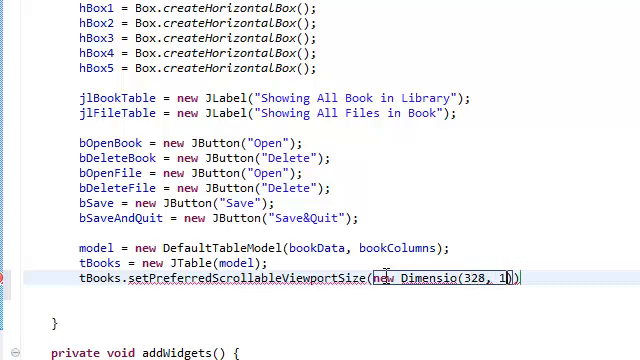
text(20));)
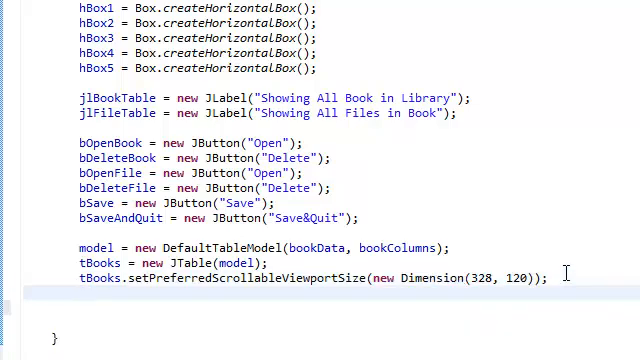
- Add 'tBooks.setFillsViewportHeight(true);' below the viewport size line
text(t)
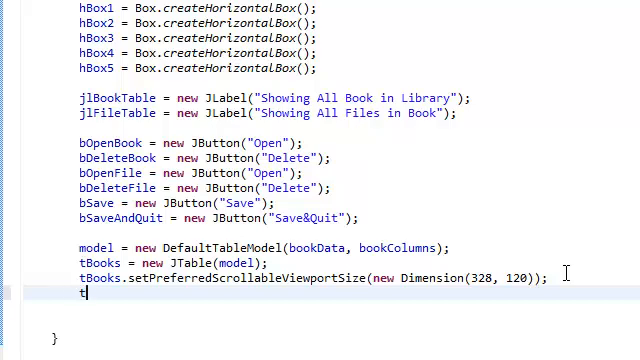
text(Bo)
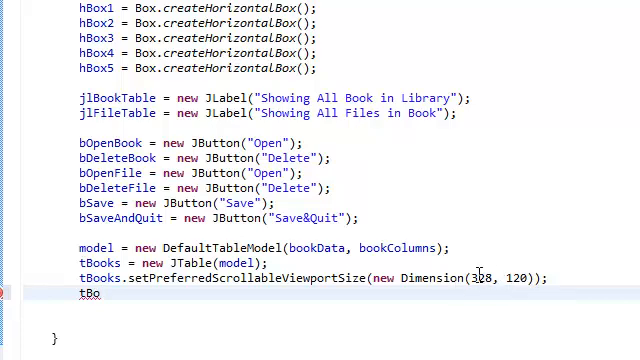
mouse_move(523, 310)
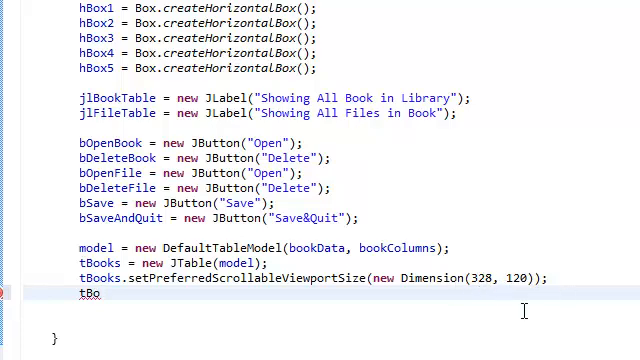
text(o)
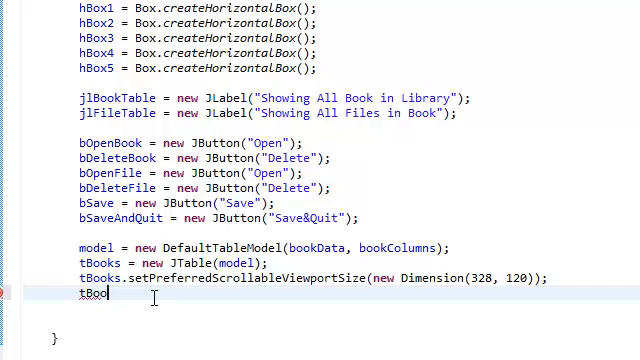
text(.)
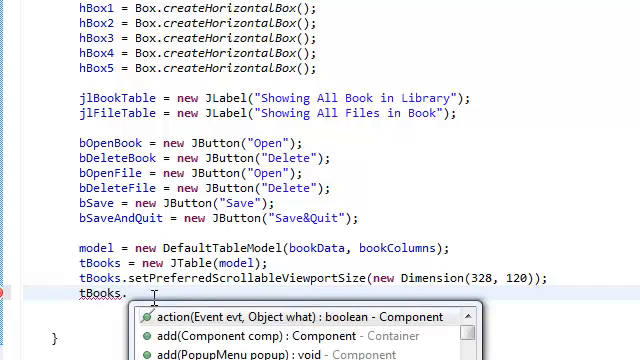
text(set)
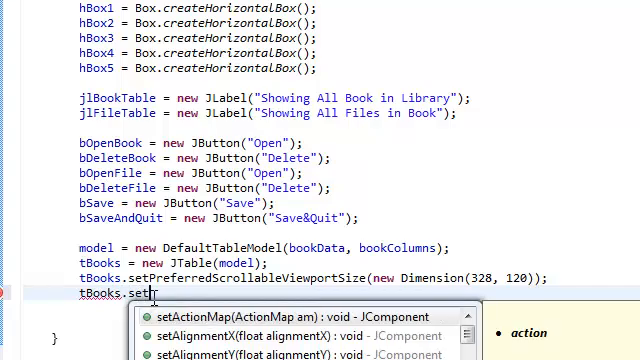
text(FillsVie)
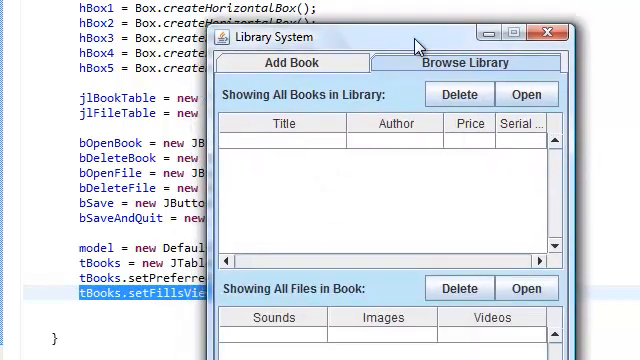
- Move the app window, inspect the empty book table, then return to the editor
click(549, 33)
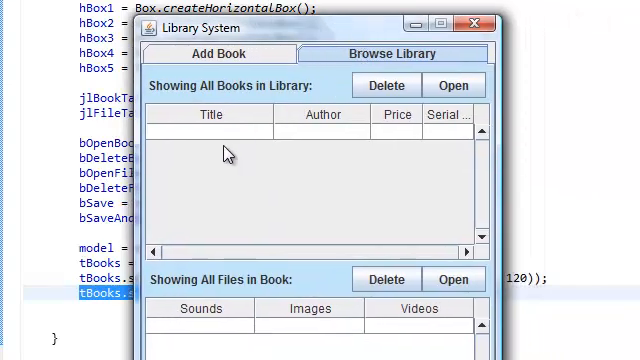
mouse_move(217, 147)
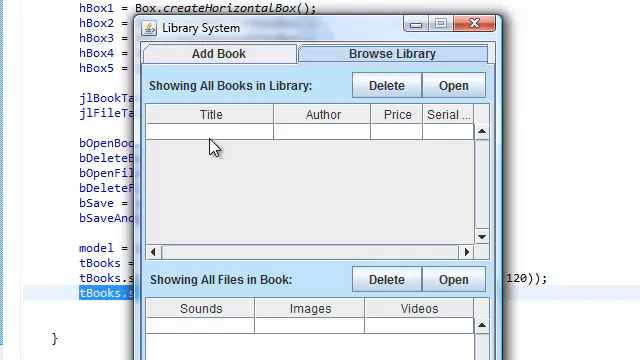
mouse_move(178, 150)
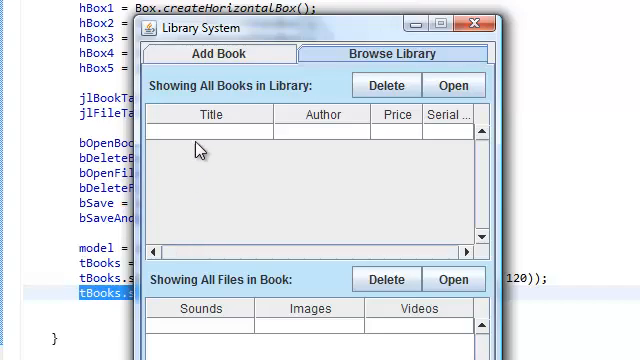
mouse_move(235, 141)
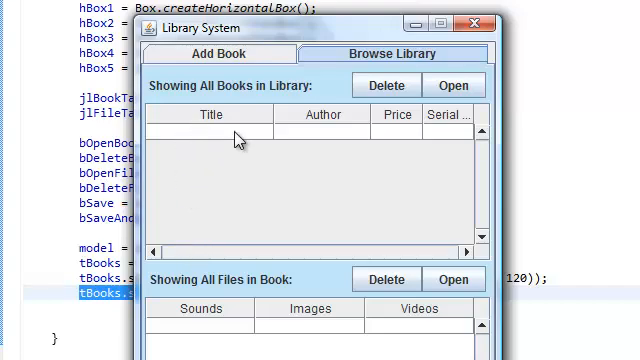
click(473, 24)
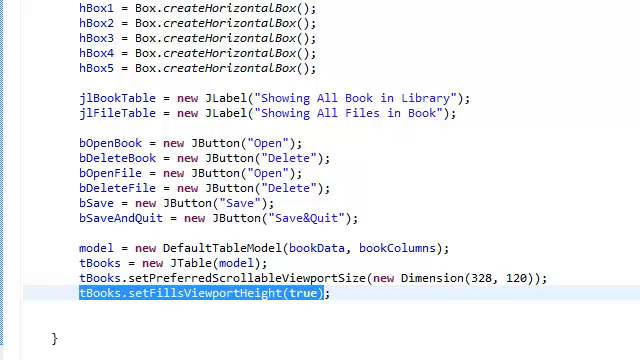
click(396, 294)
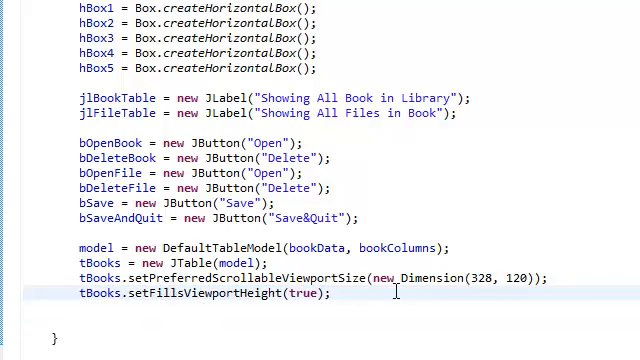